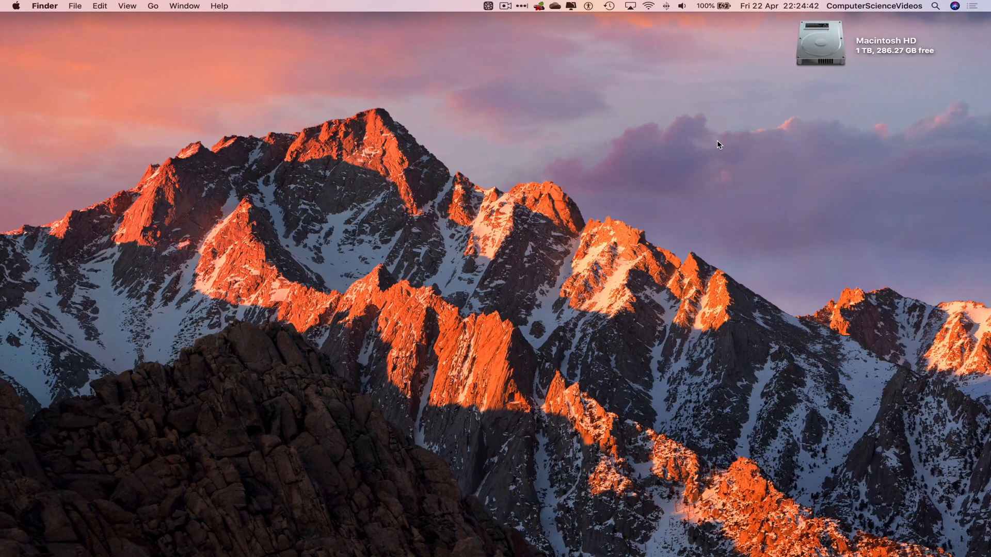
mouse_move(118, 538)
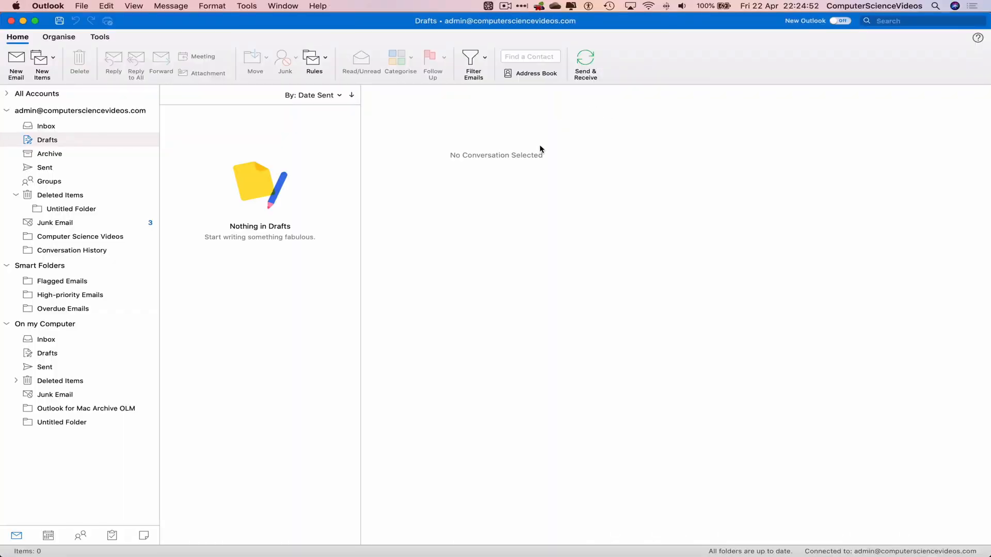
Step: Move the Microsoft Viva 'Your digest email' message from the Inbox to Deleted Items
left_click(46, 126)
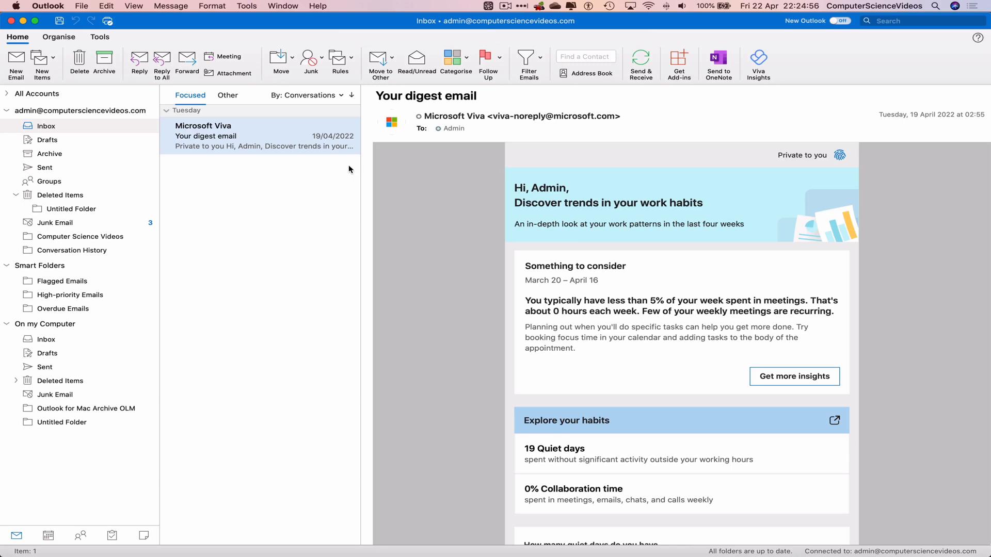
mouse_move(264, 136)
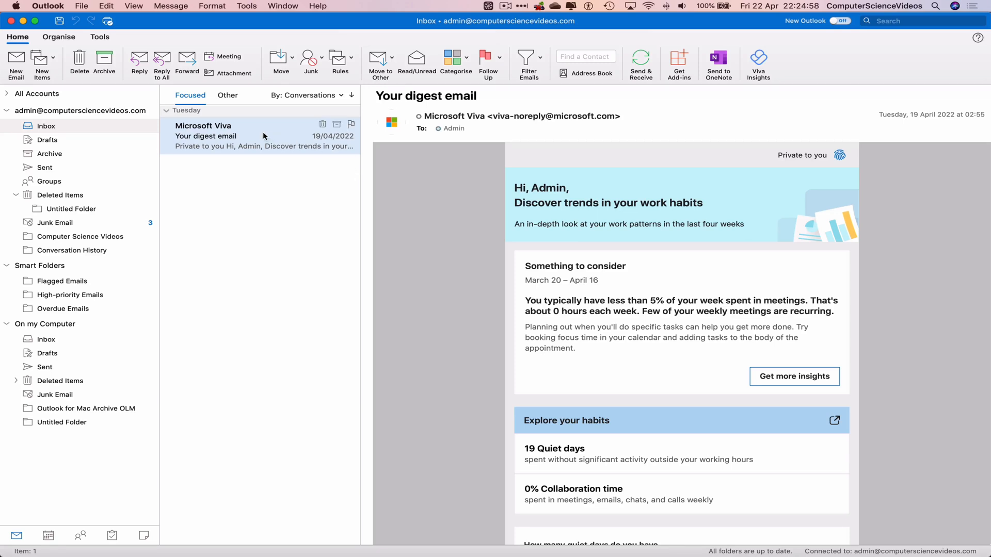
right_click(259, 136)
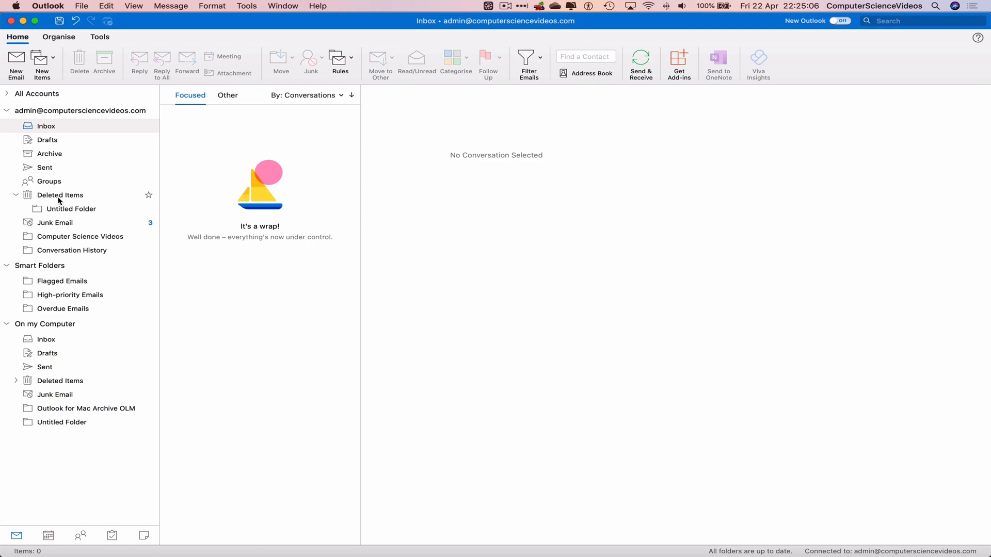
Step: Request permanent deletion of the Viva digest email from Deleted Items
left_click(60, 195)
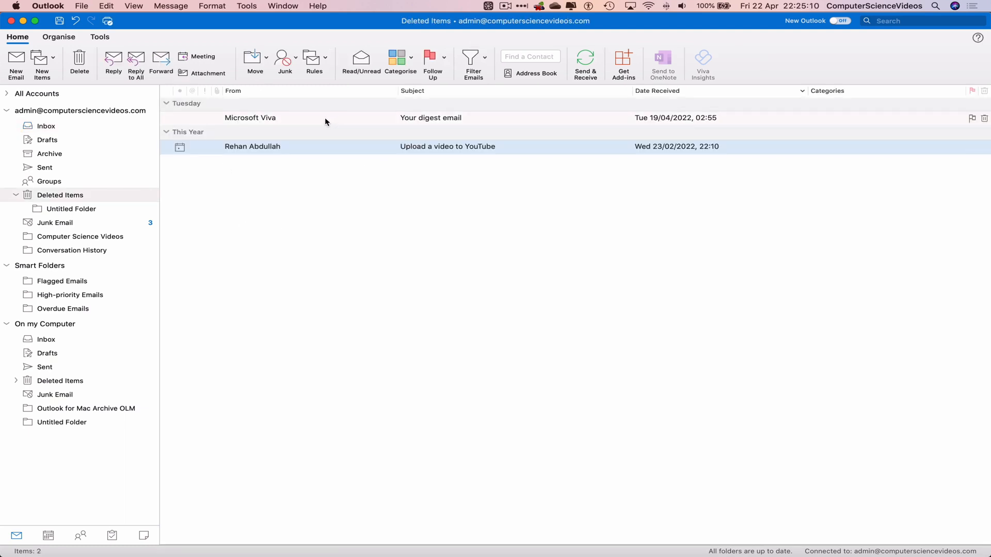
right_click(250, 118)
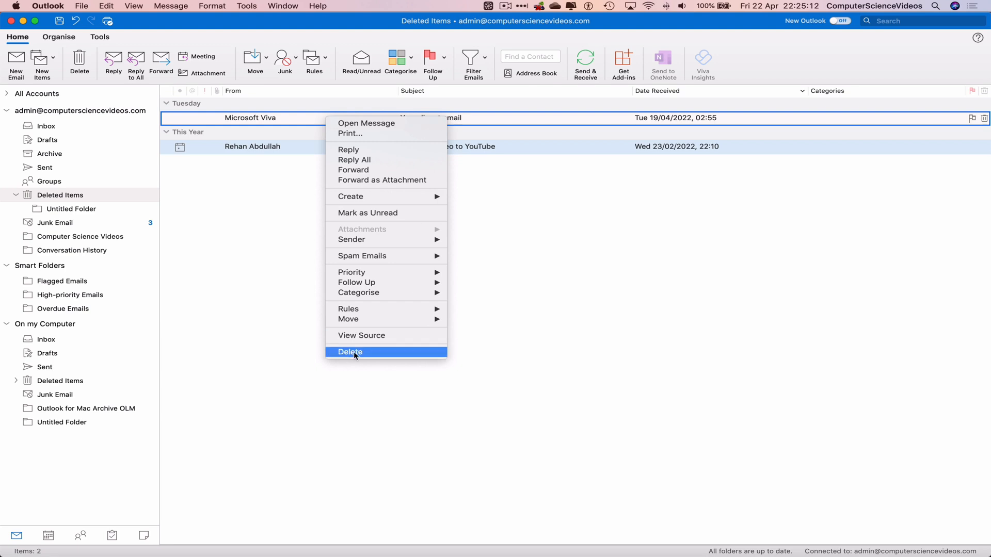
left_click(350, 352)
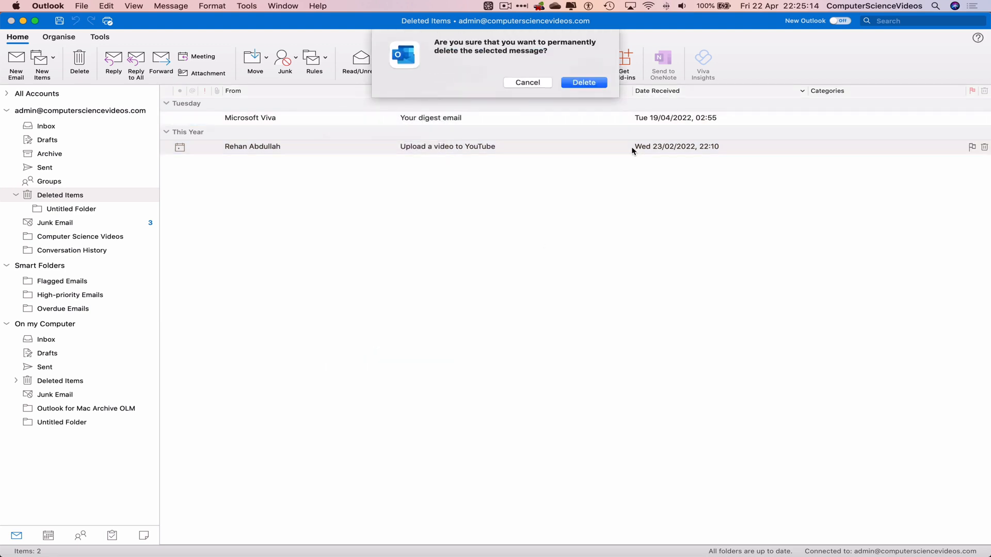
mouse_move(552, 69)
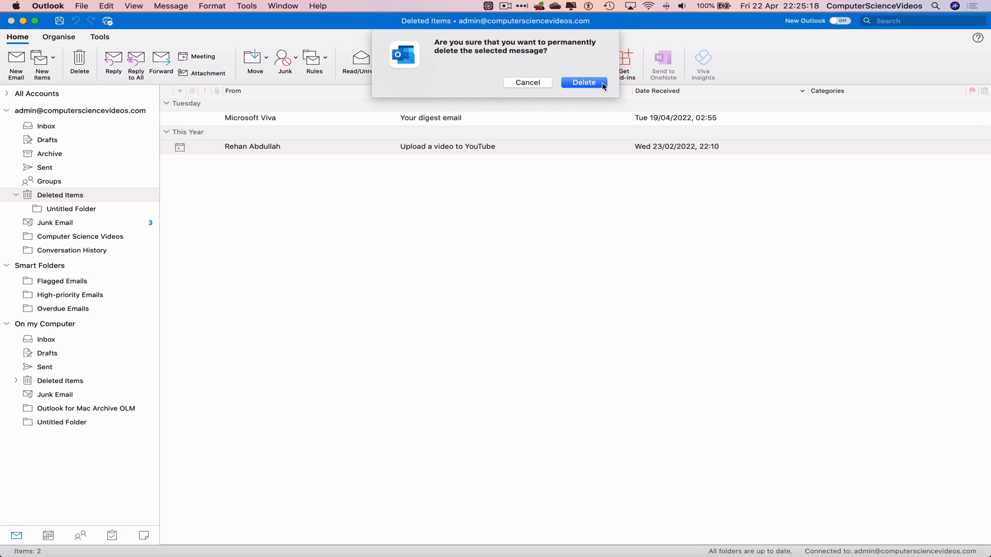
Step: Confirm permanently deleting the Viva digest email, then quit Outlook
left_click(584, 82)
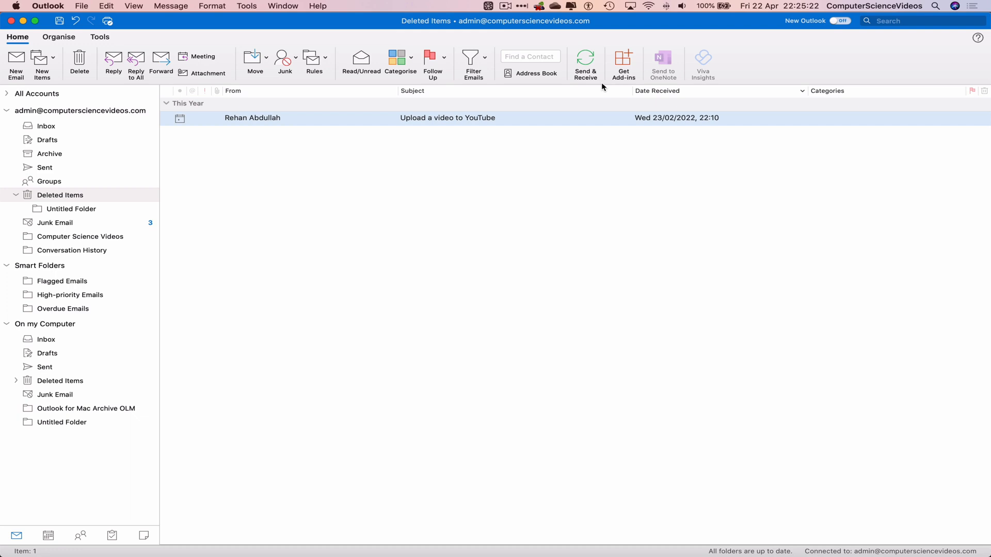
mouse_move(469, 148)
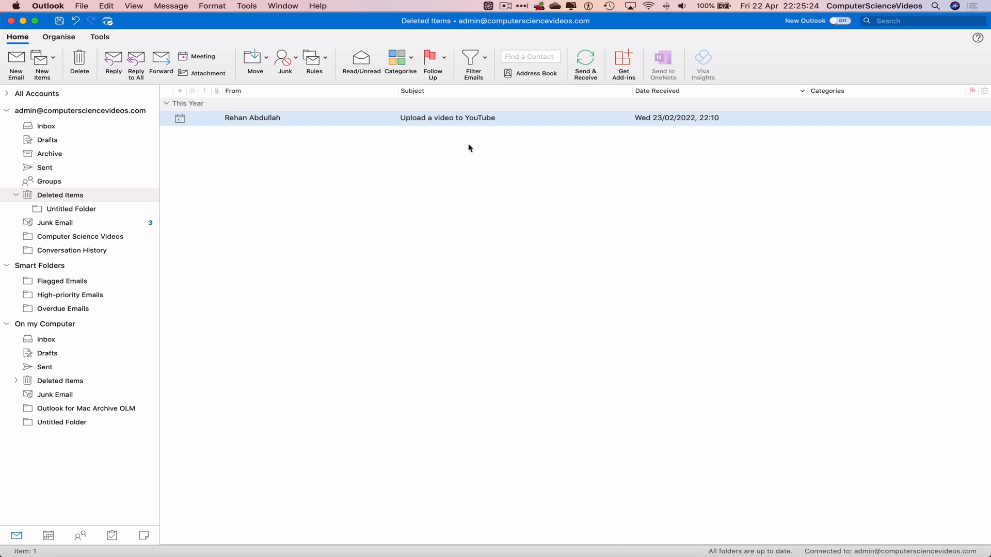
mouse_move(476, 147)
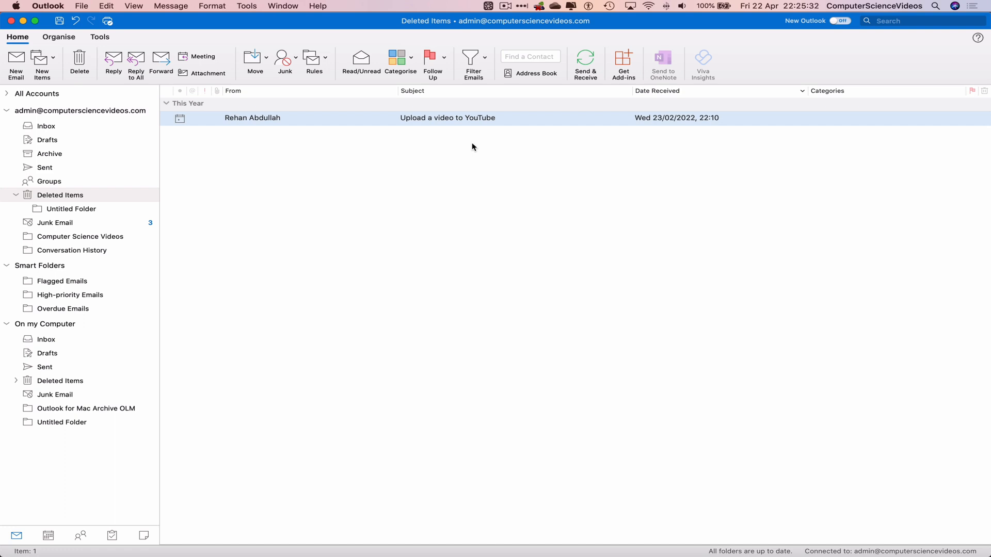
left_click(47, 6)
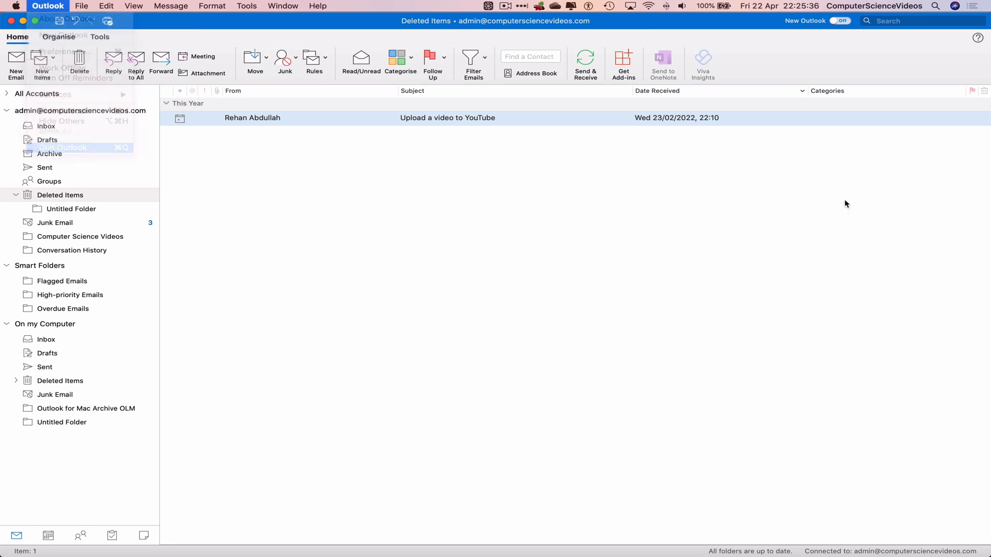
left_click(62, 147)
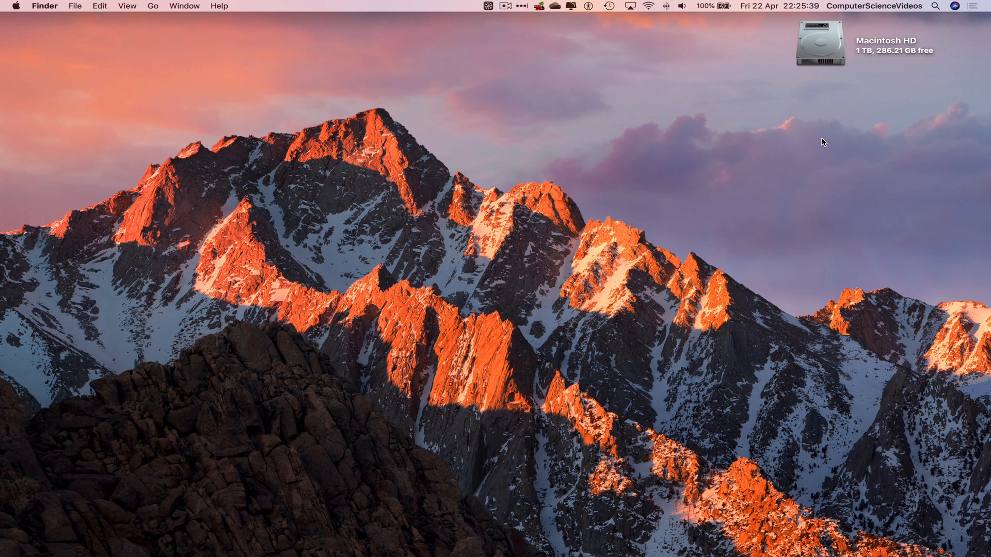